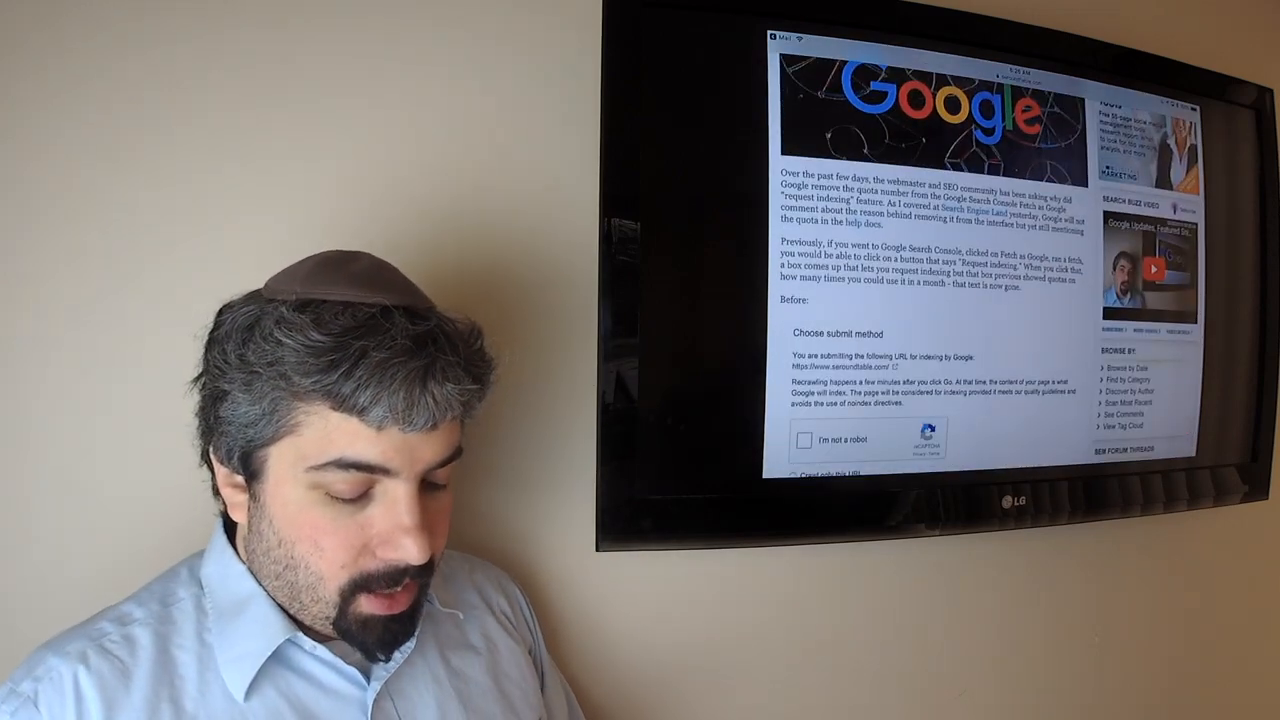
pyautogui.scroll(-3)
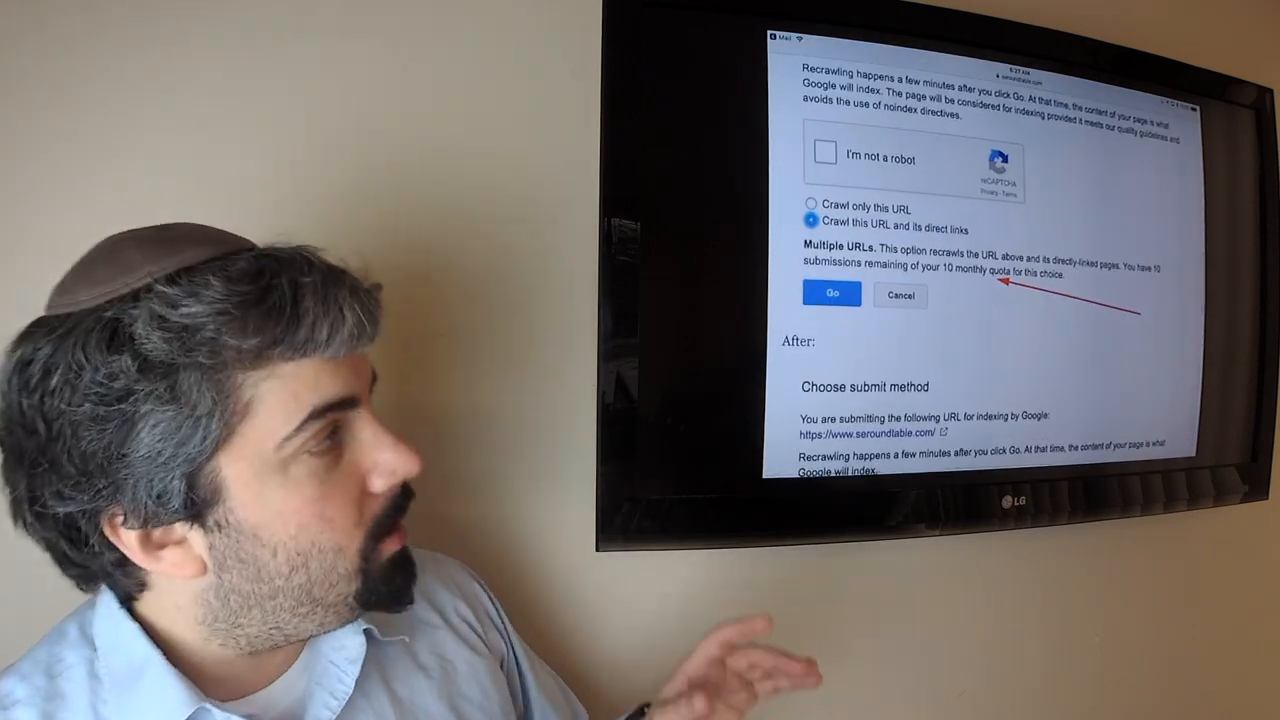